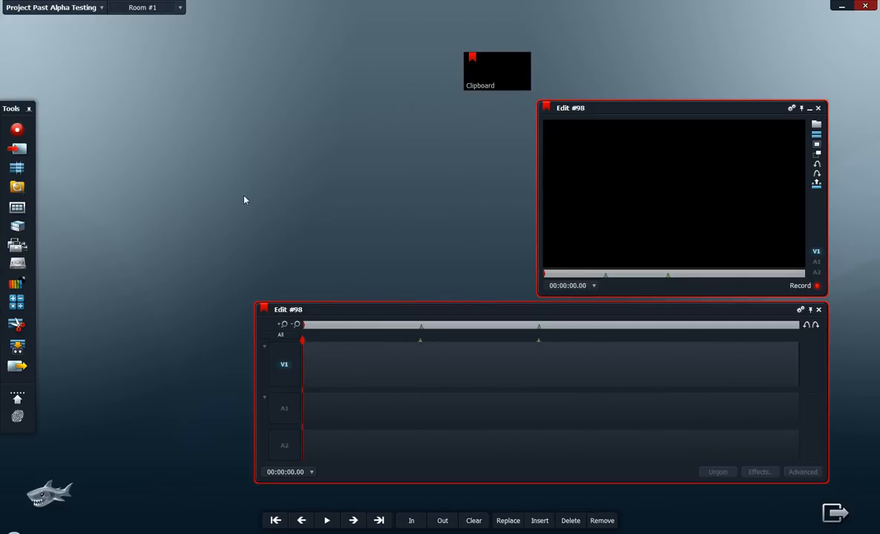
mouse_move(230, 199)
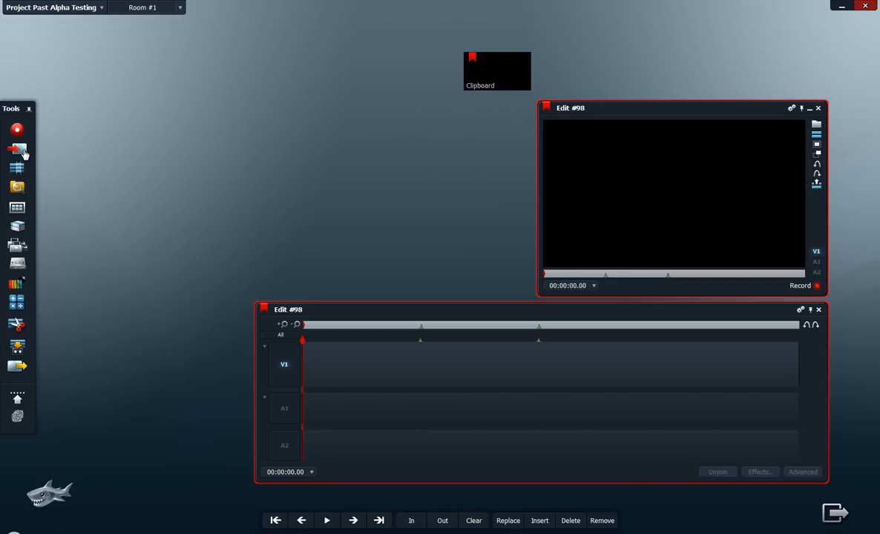
Step: Send the G:\Title folder holding Title_01 into the Lightworks import queue
left_click(16, 149)
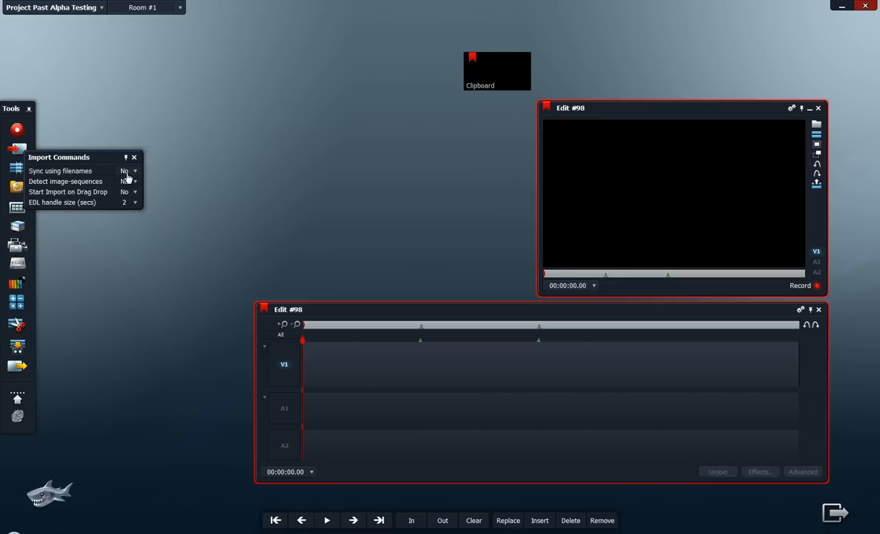
mouse_move(103, 191)
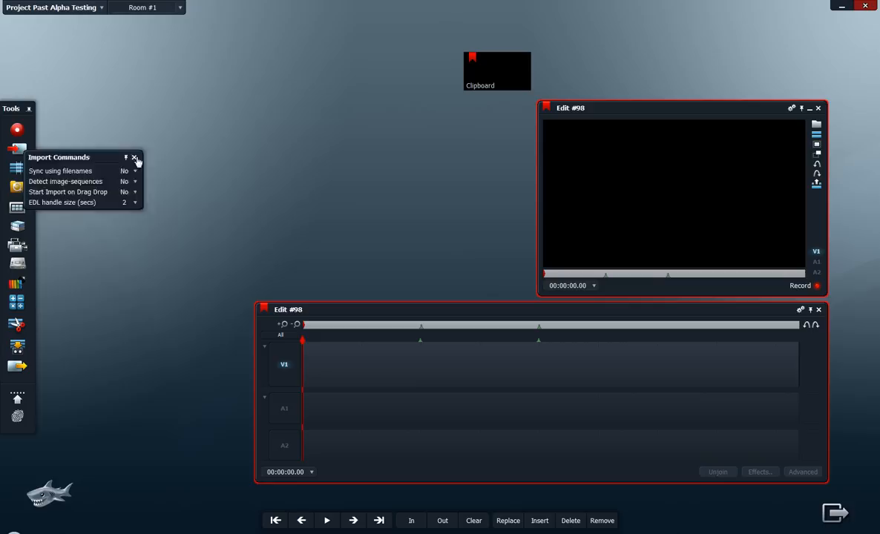
left_click(135, 158)
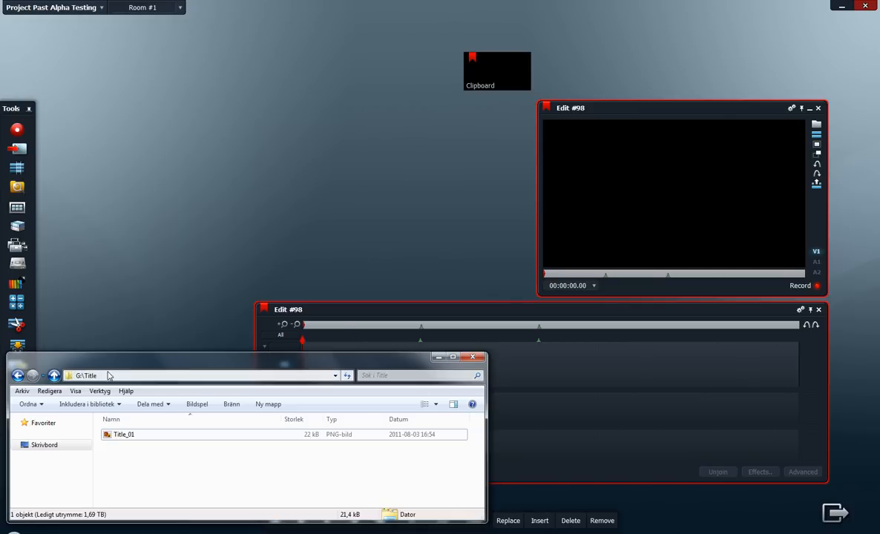
mouse_move(128, 448)
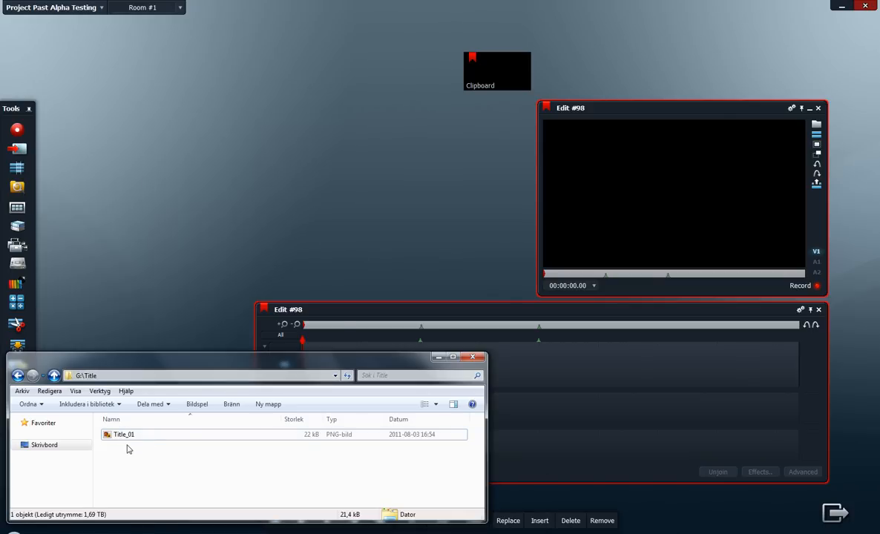
mouse_move(124, 434)
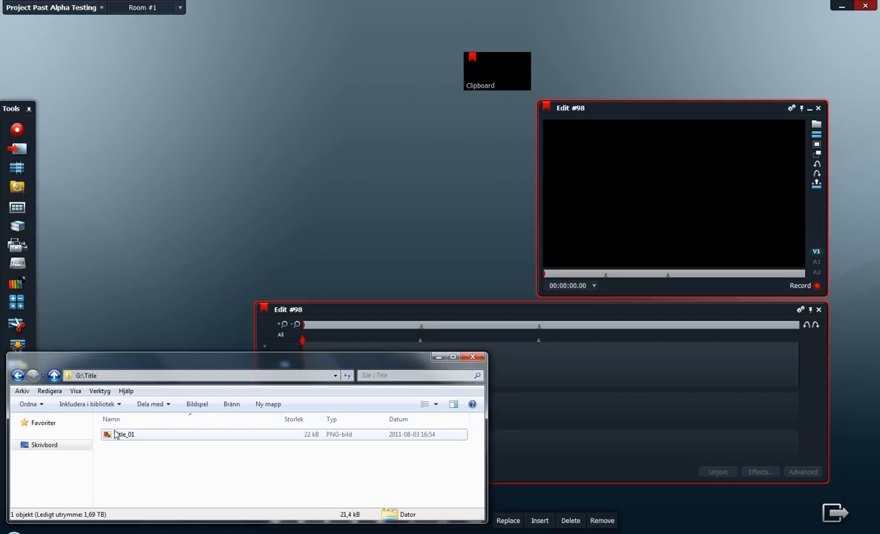
mouse_move(126, 443)
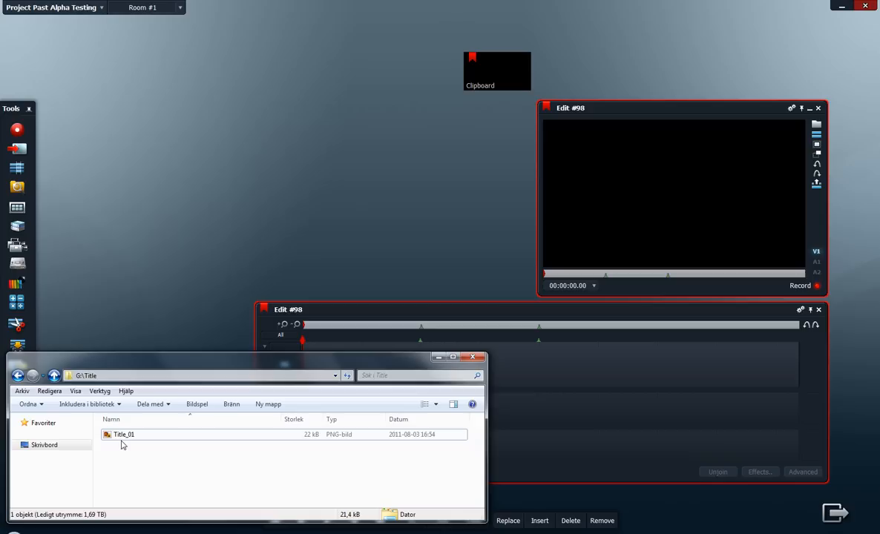
left_click(124, 434)
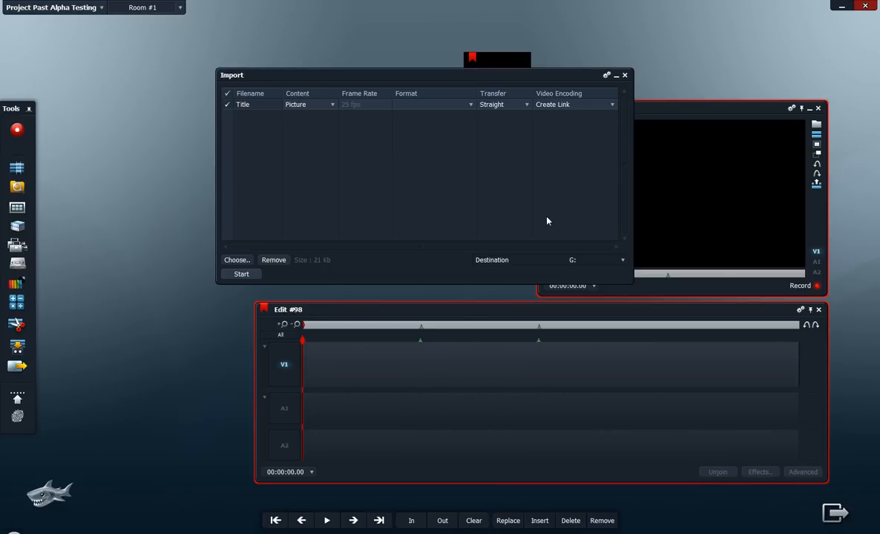
mouse_move(546, 115)
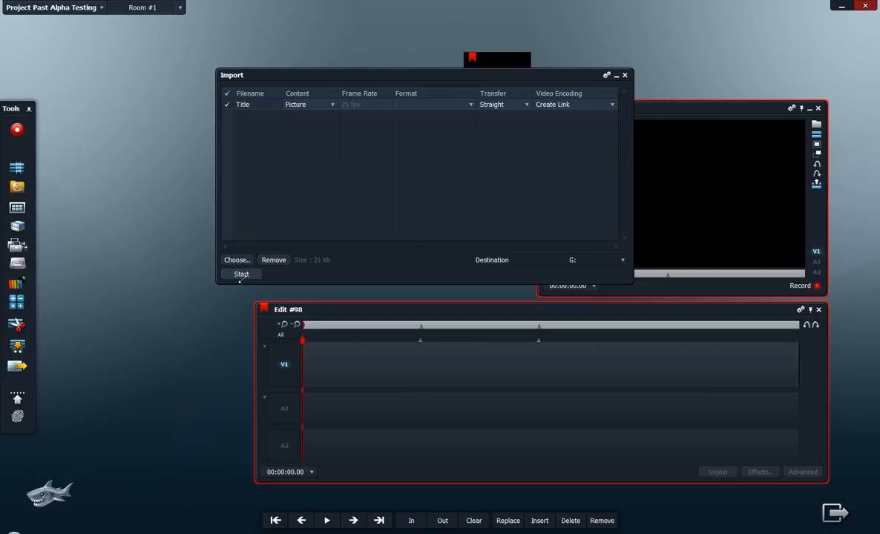
mouse_move(242, 274)
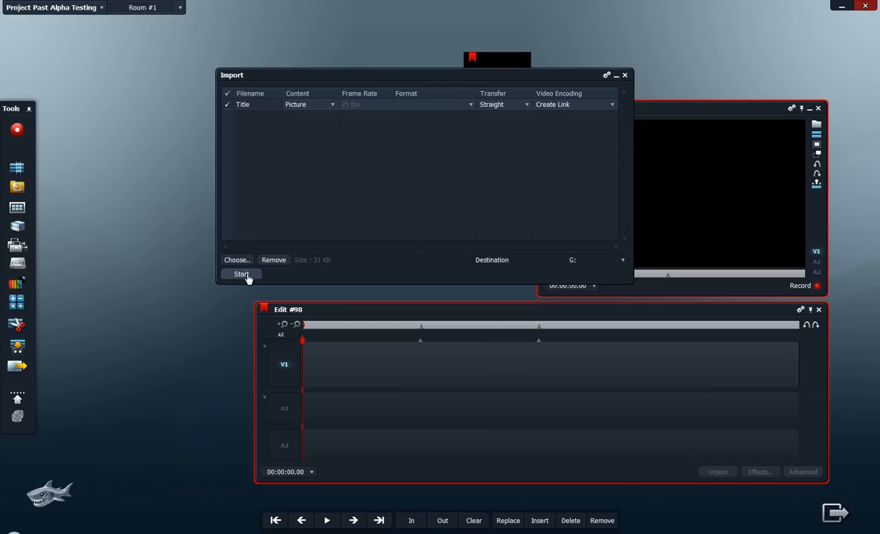
mouse_move(241, 274)
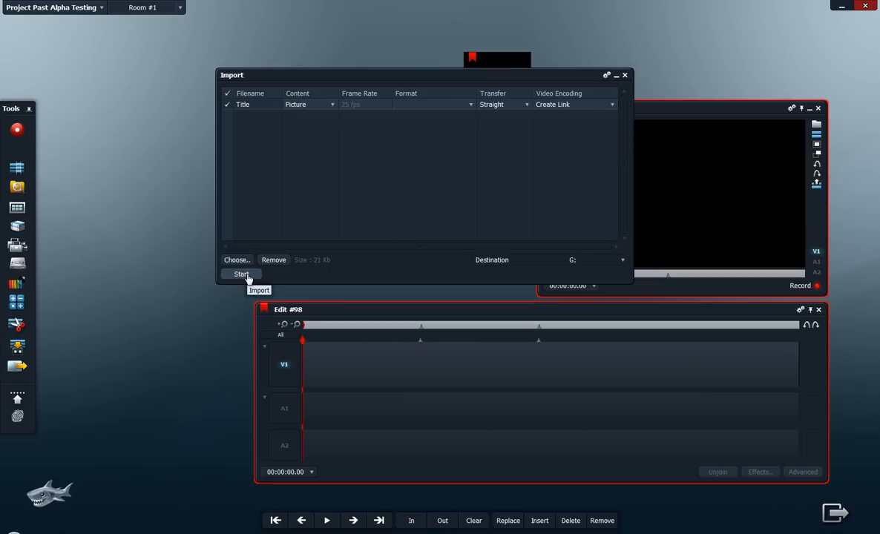
Step: Import the Title image as a linked Picture clip into a new Imports bin
left_click(240, 274)
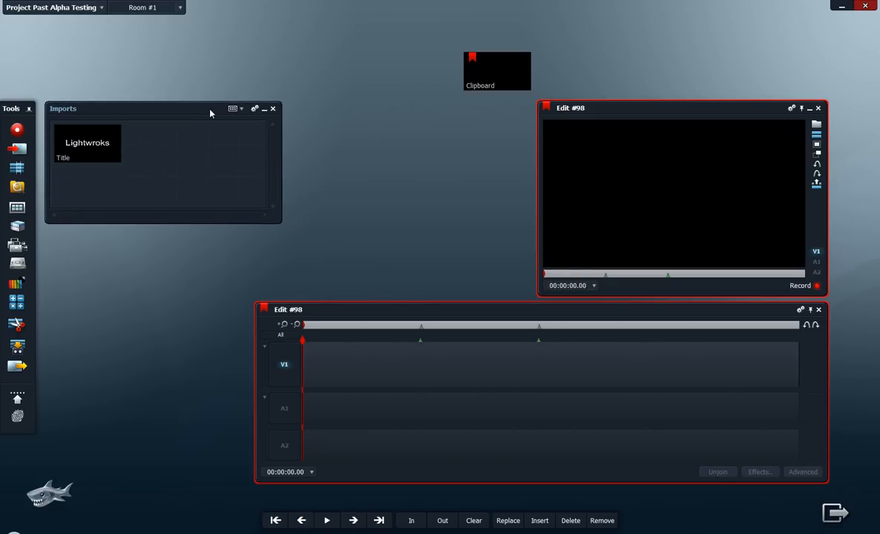
mouse_move(99, 154)
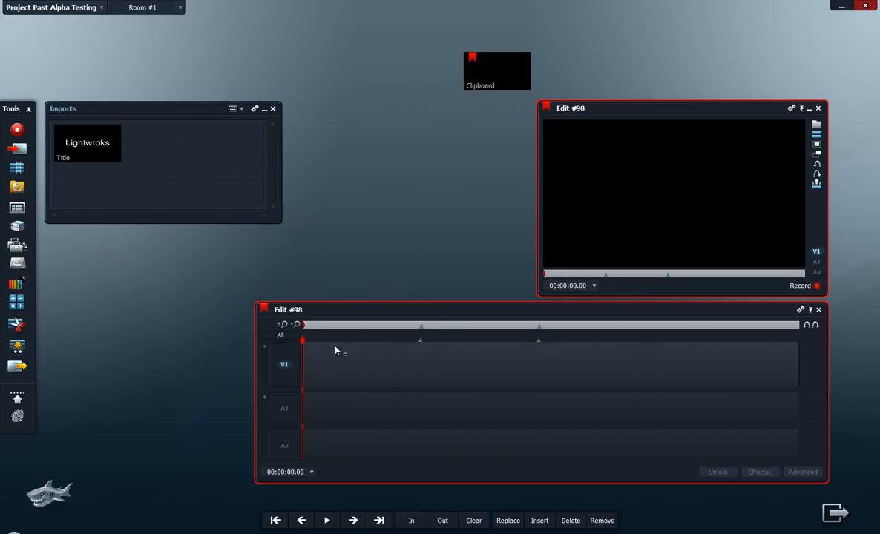
mouse_move(325, 361)
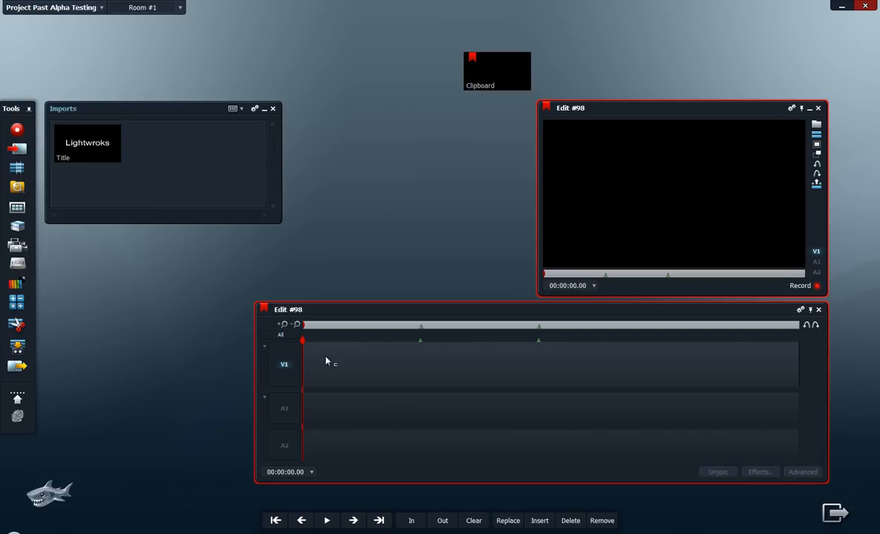
mouse_move(417, 347)
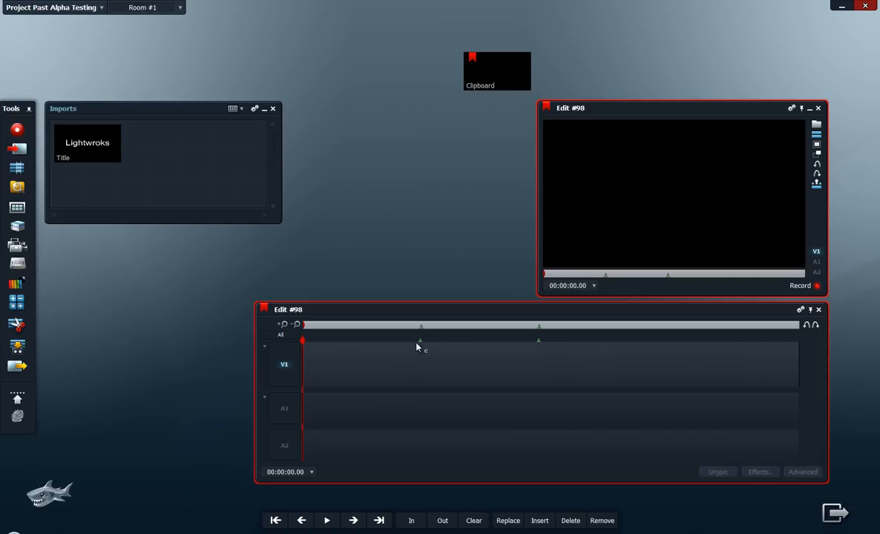
mouse_move(541, 345)
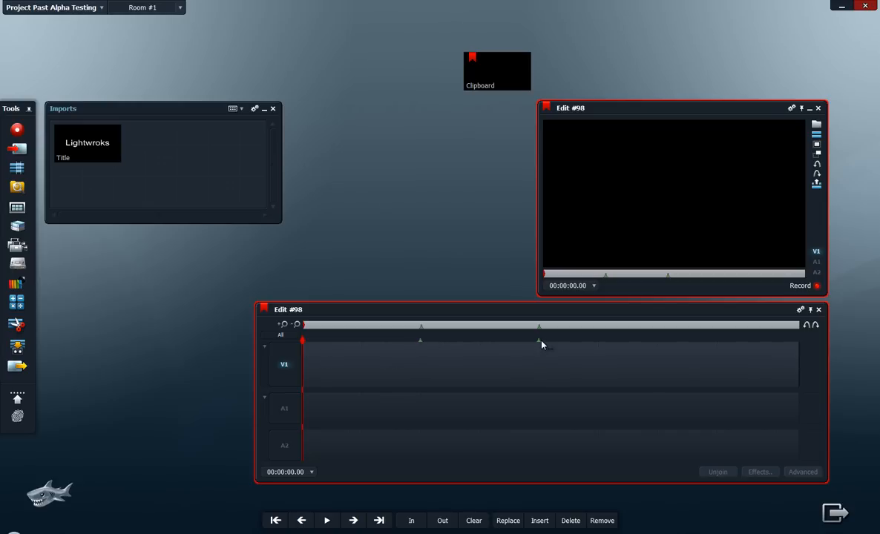
mouse_move(343, 412)
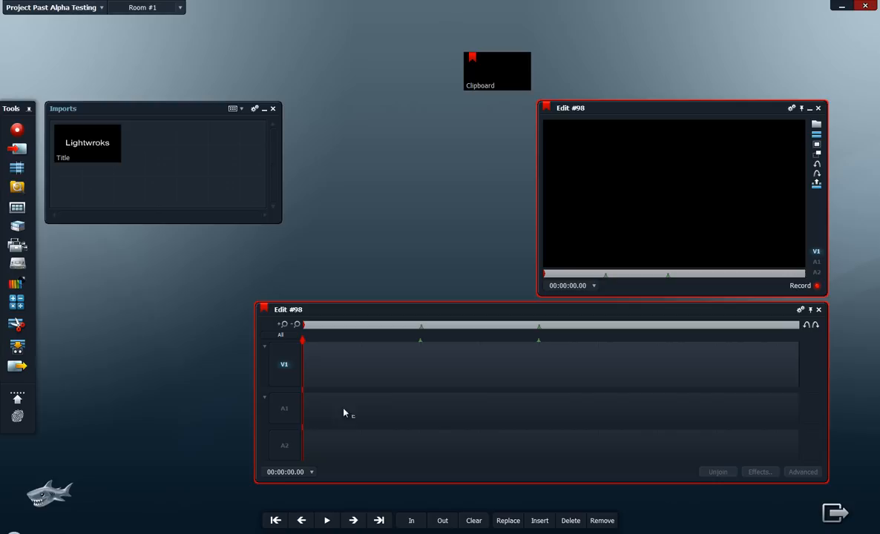
mouse_move(247, 332)
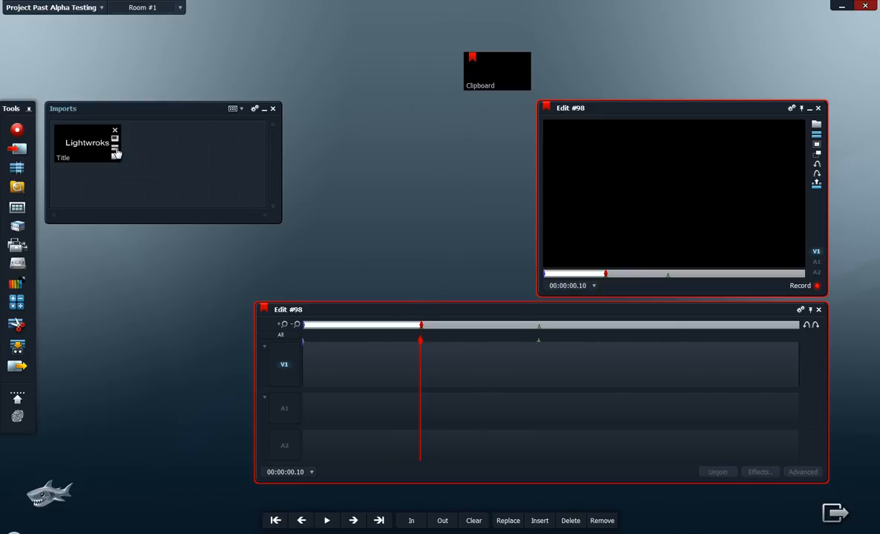
Step: Open the Title clip from Imports and insert a ten-frame piece onto V1
double_click(87, 142)
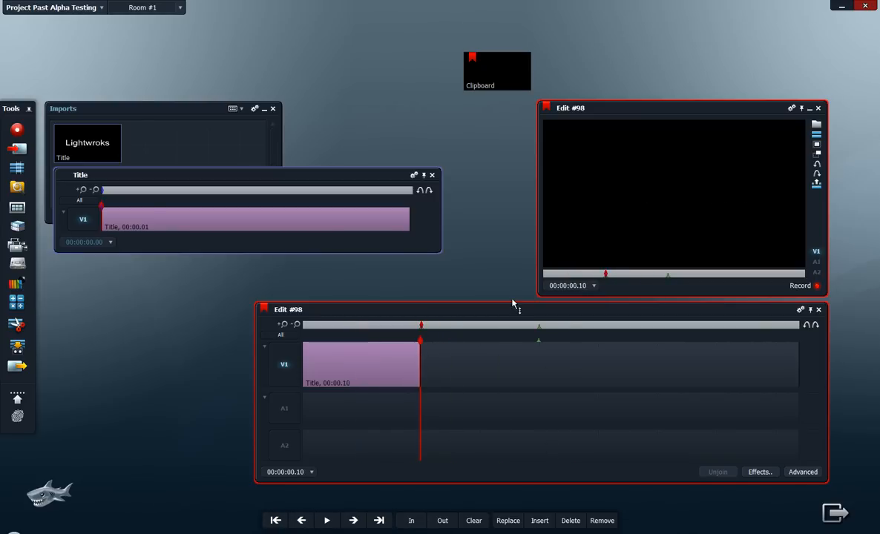
Step: Copy Title_02 and Title_03 from G:\Images into G:\Title, then minimize Explorer
left_click(432, 175)
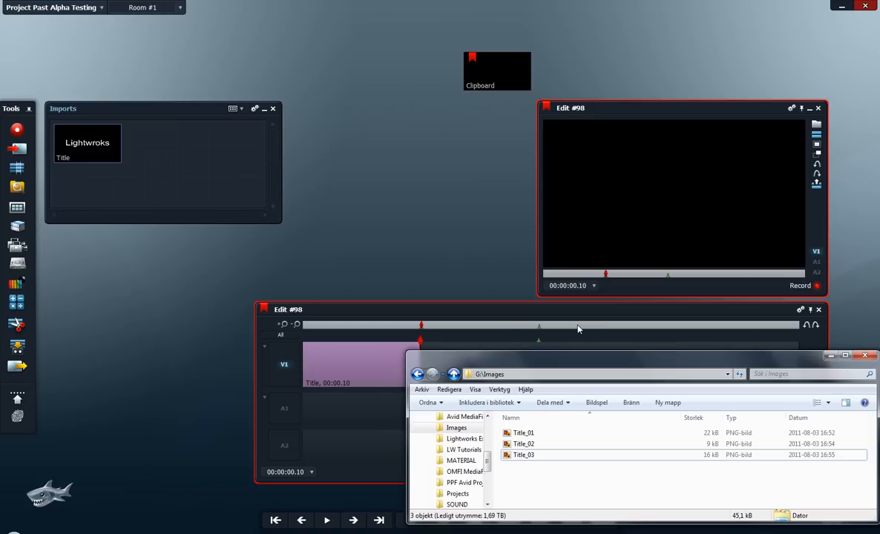
left_click(523, 432)
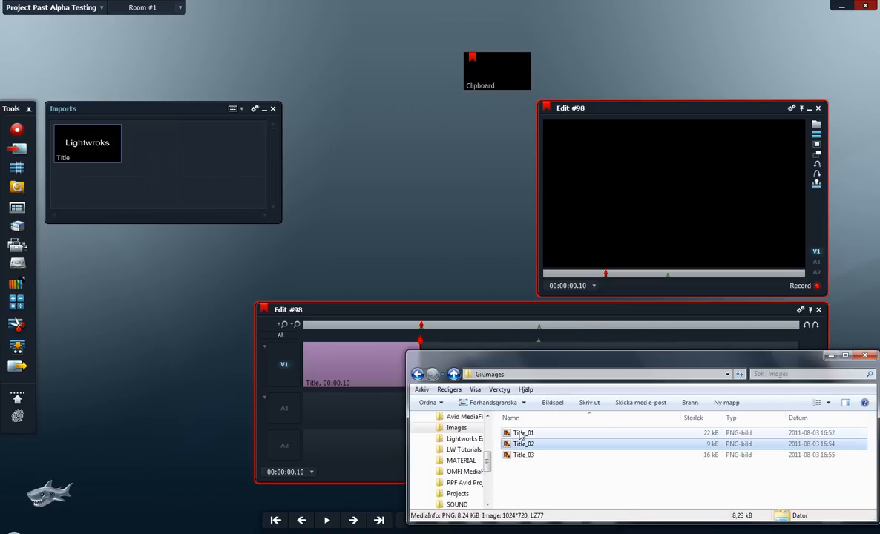
mouse_move(523, 443)
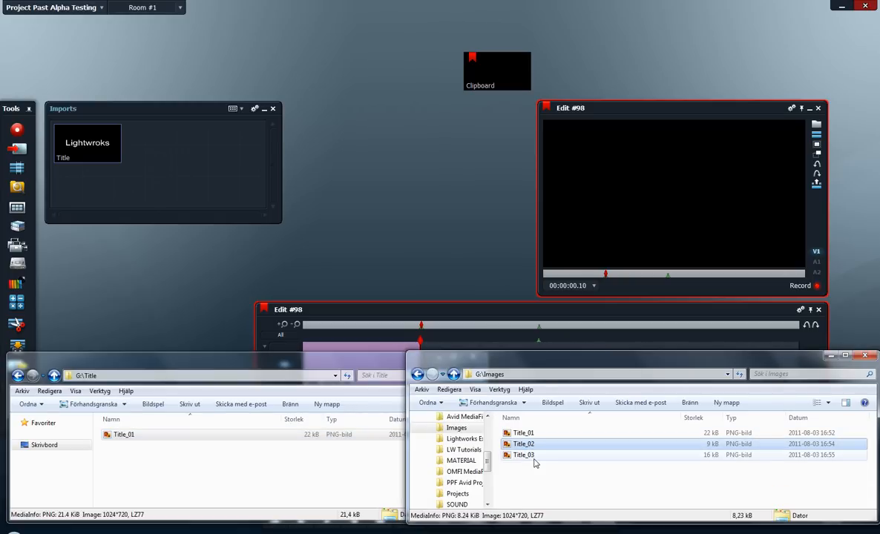
left_click(523, 455)
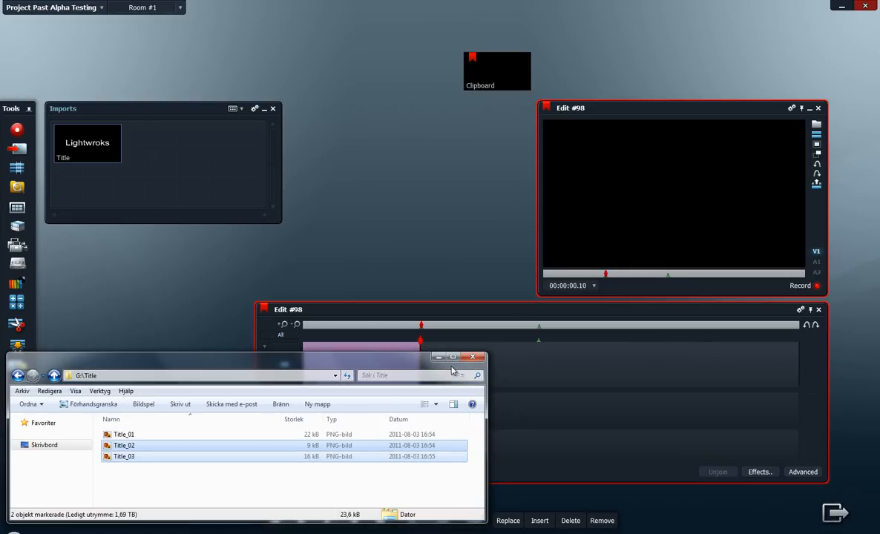
left_click(471, 358)
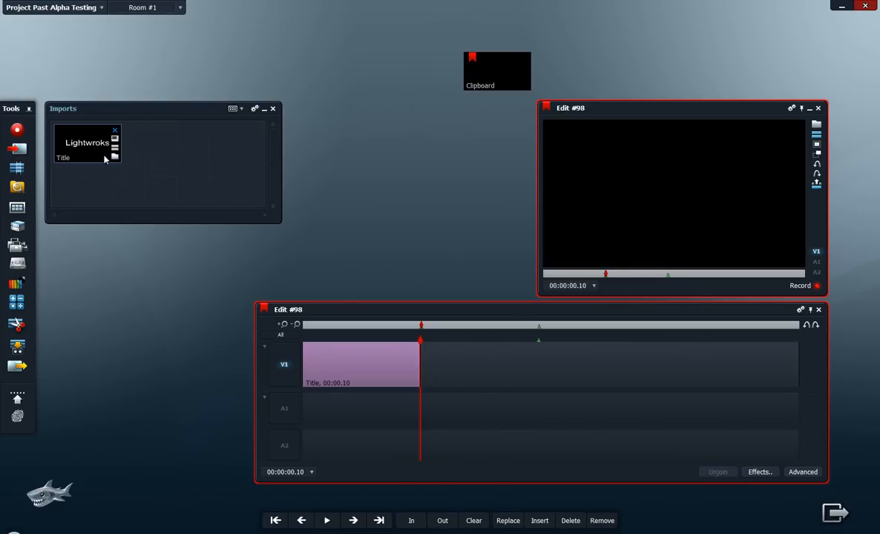
mouse_move(88, 141)
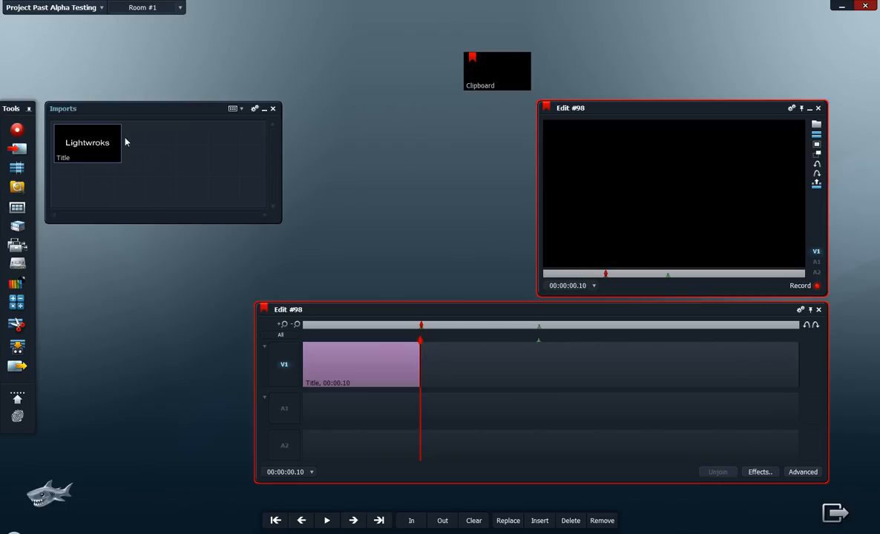
Step: Scrub the Title clip to its last frame showing 'Great', then close its timeline and viewer
double_click(86, 142)
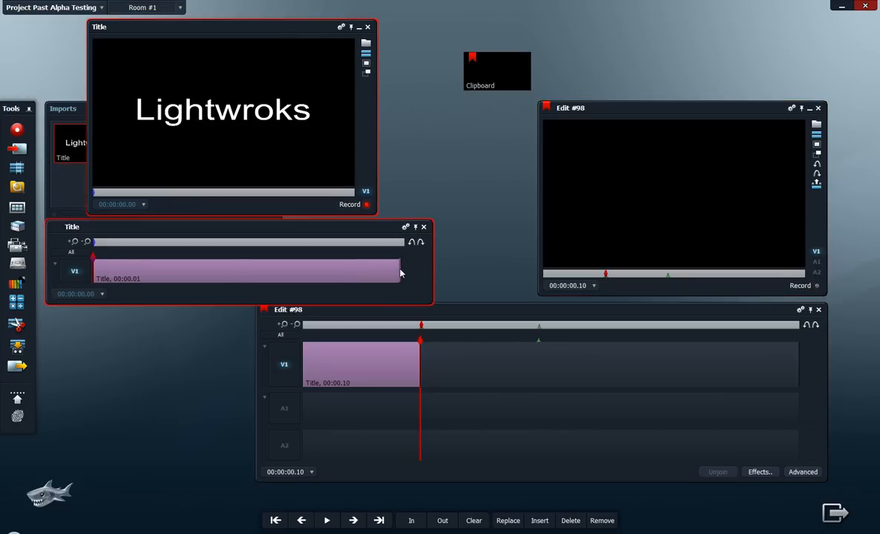
left_click_drag(93, 242, 300, 242)
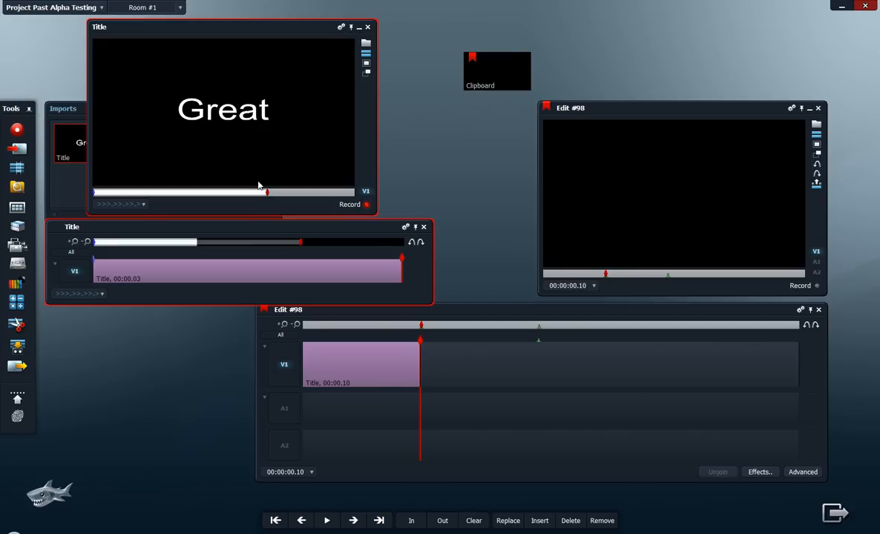
left_click(423, 227)
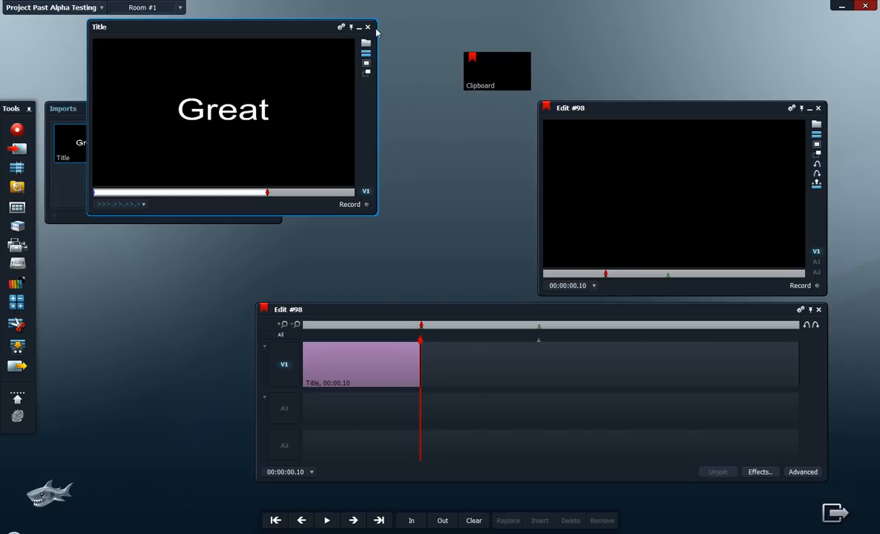
left_click(367, 26)
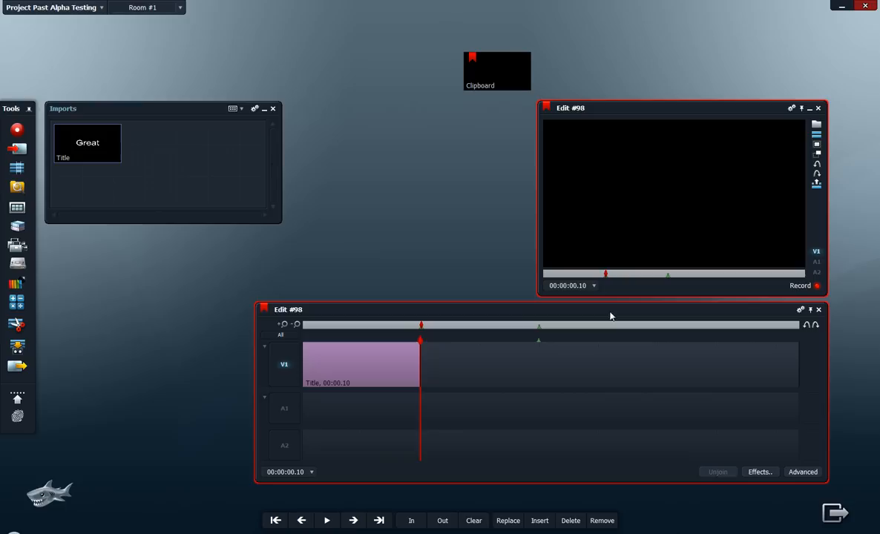
Step: Insert the 'is' and 'Great' Title frames into Edit #98 after the first clip
double_click(87, 143)
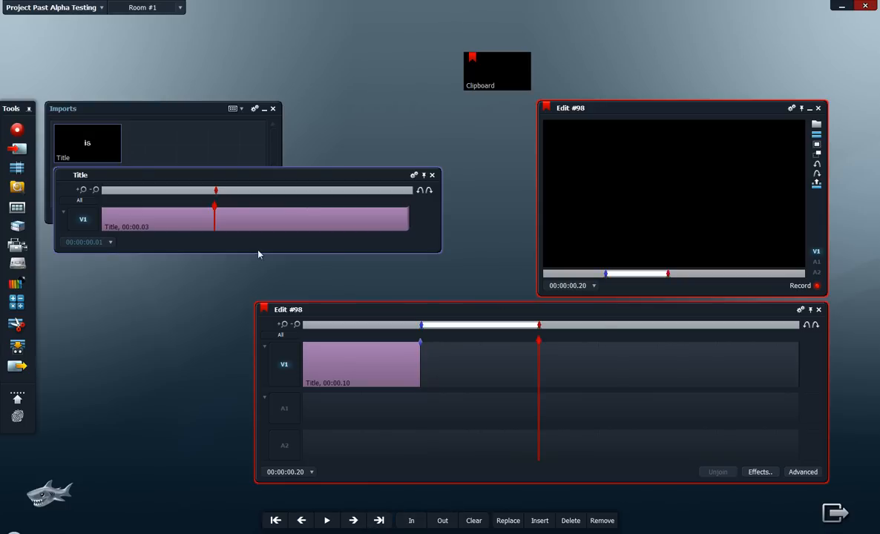
mouse_move(250, 211)
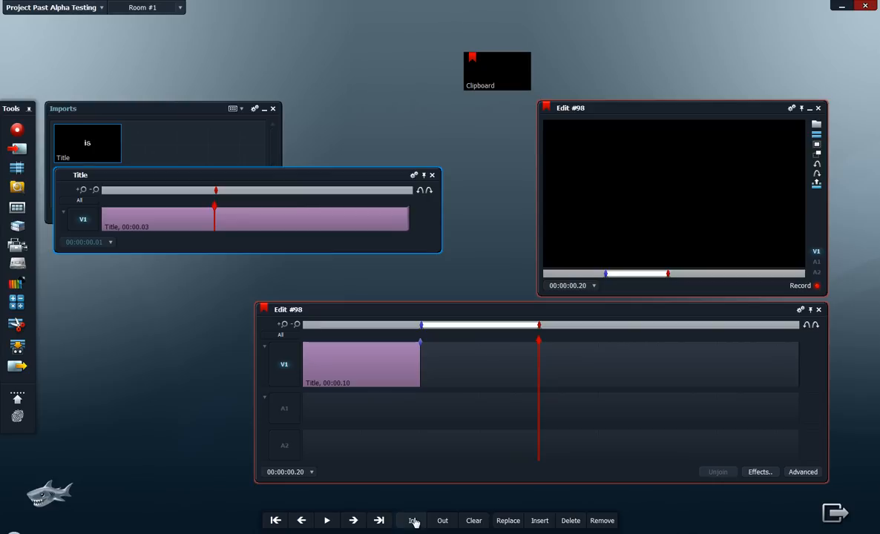
left_click(539, 520)
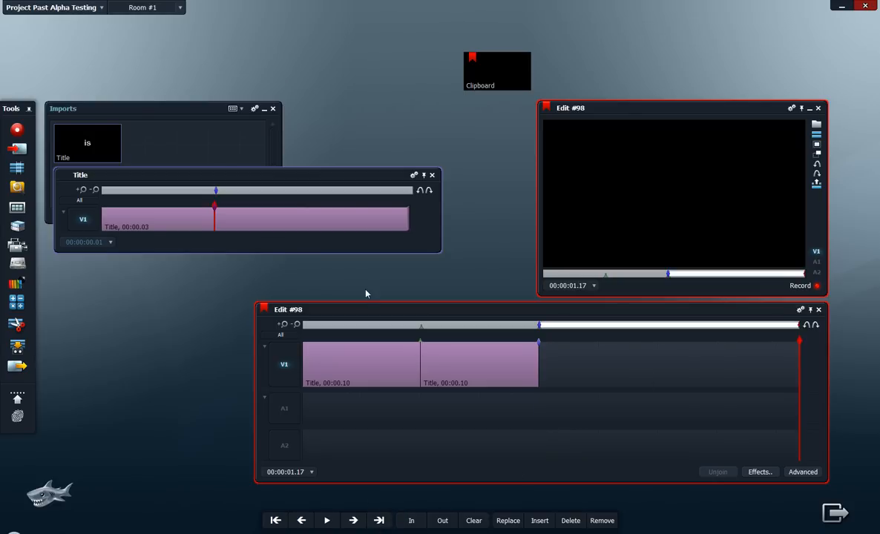
mouse_move(312, 204)
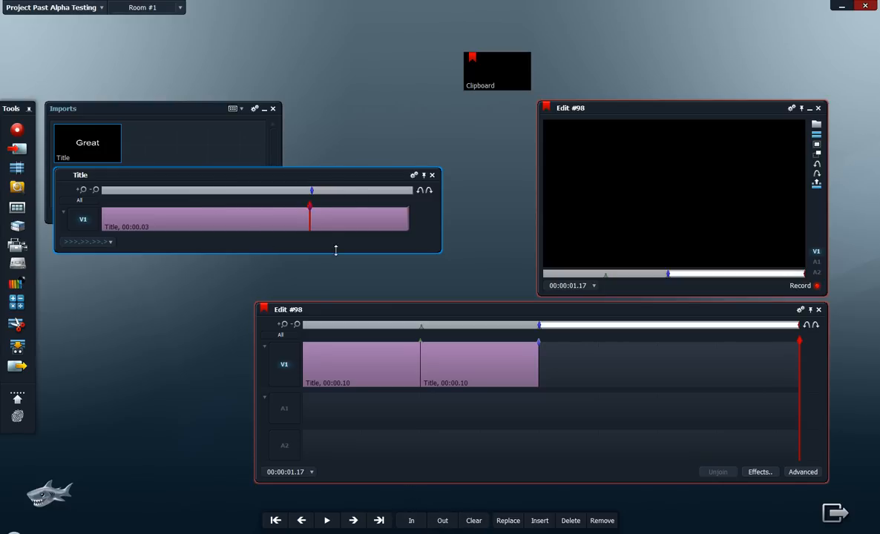
left_click(539, 520)
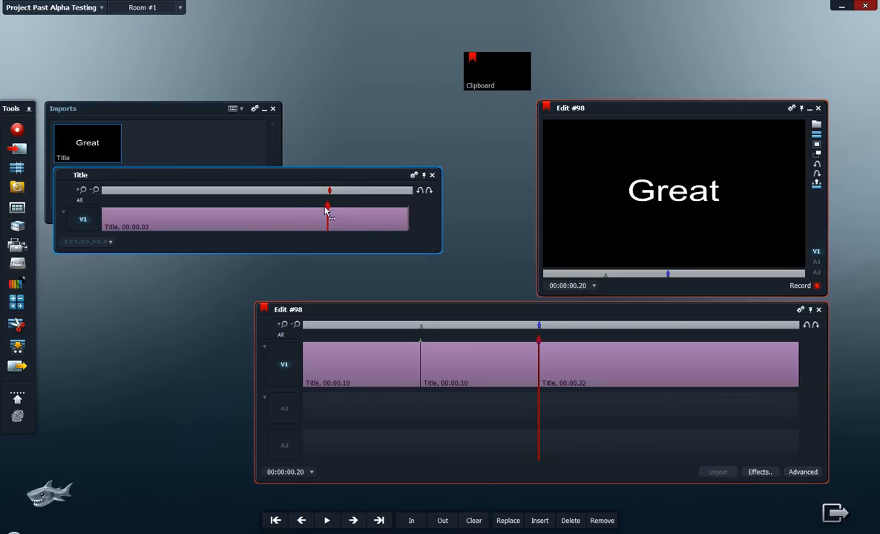
left_click(431, 174)
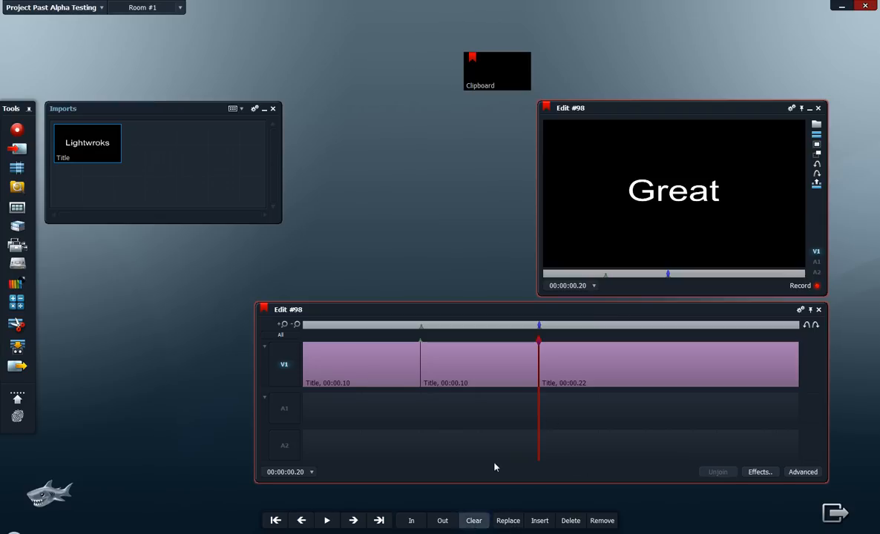
left_click(363, 325)
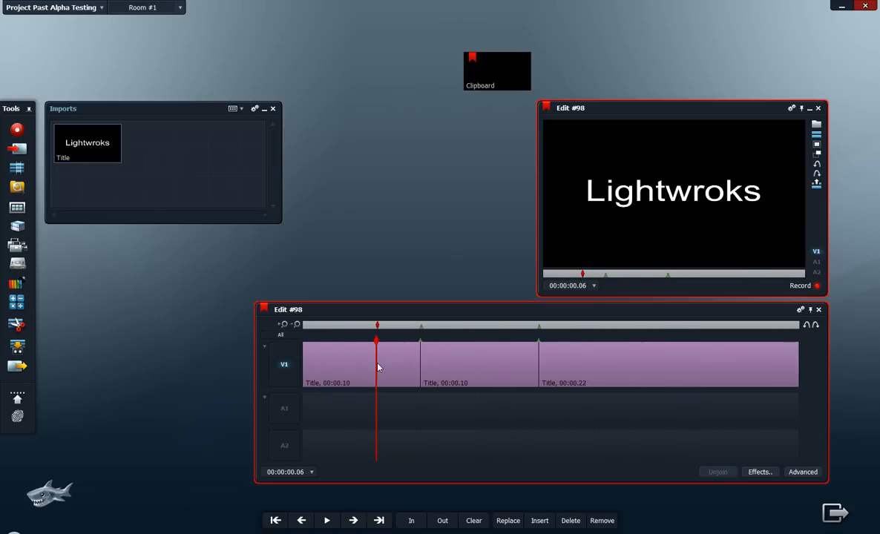
mouse_move(720, 282)
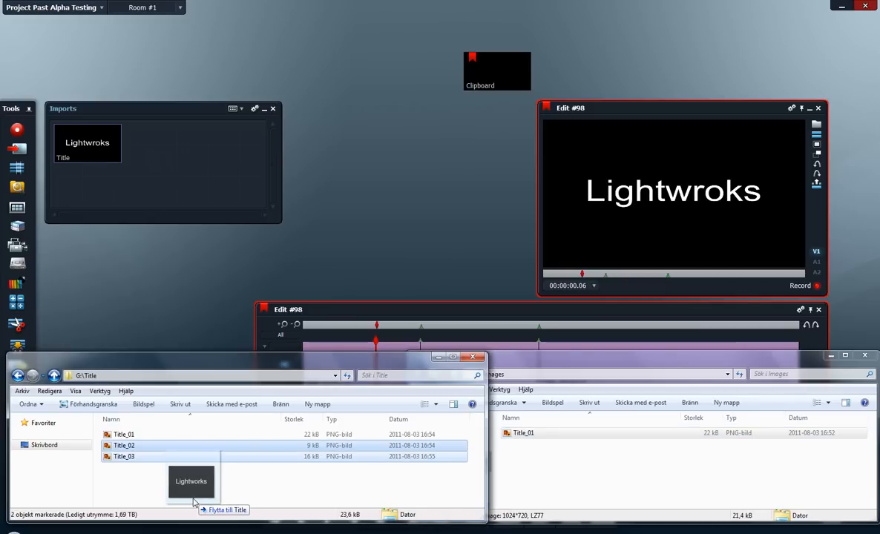
Step: Confirm moving Title_01 from G:\Images into the G:\Title folder
left_click(124, 434)
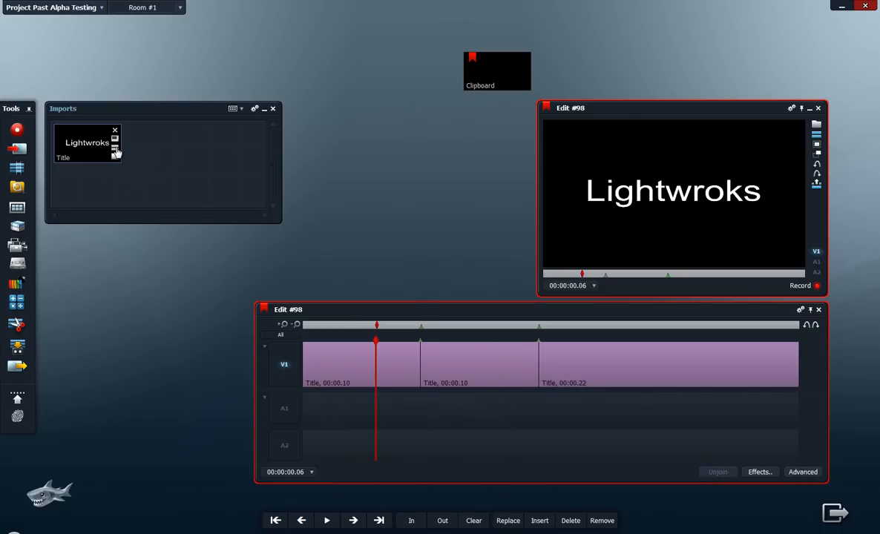
Step: Play Edit #98 through the V1 title clips until it reaches 'Great'
double_click(63, 157)
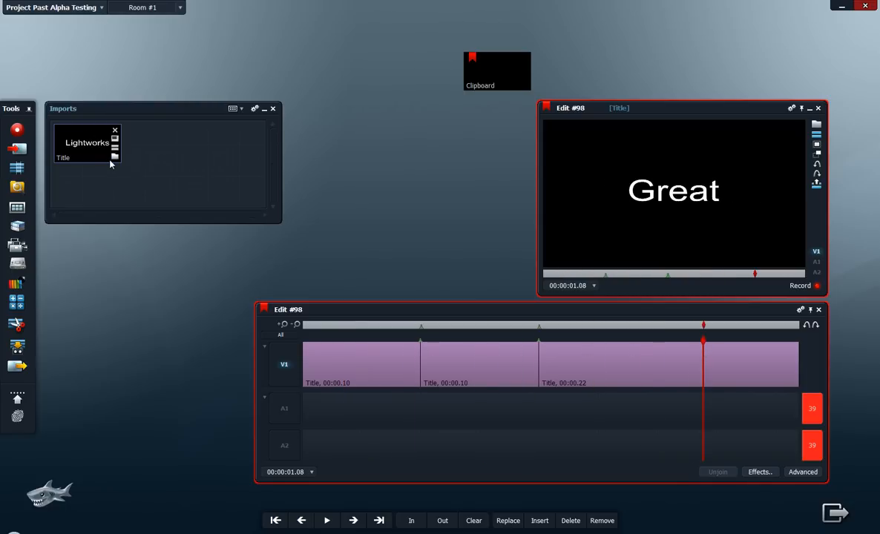
mouse_move(87, 152)
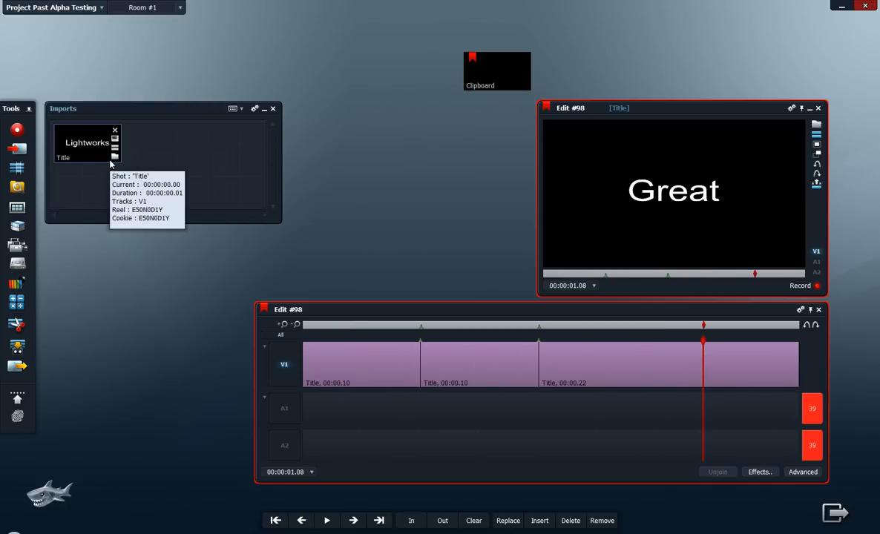